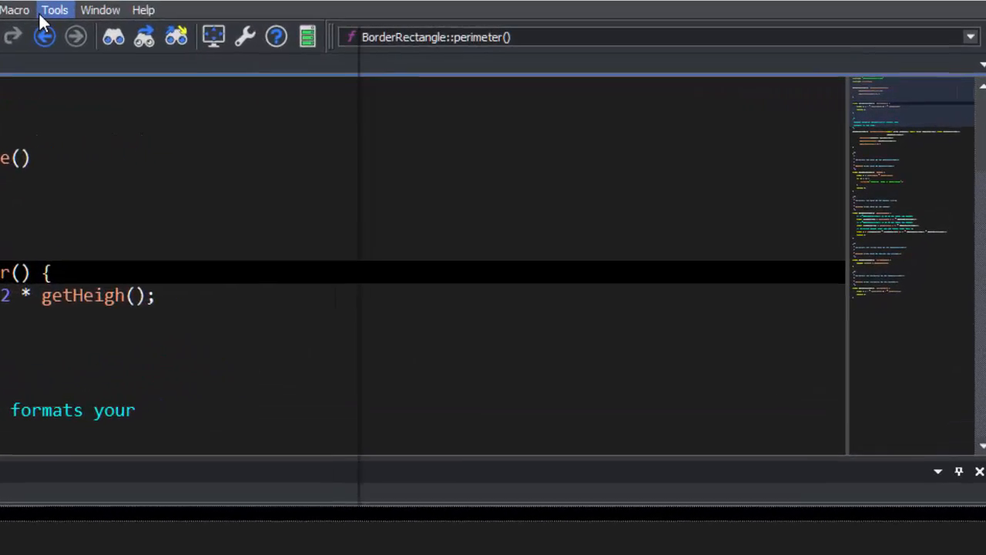
# Launch the DIFFzilla file comparison tool from the Tools menu
pyautogui.click(54, 10)
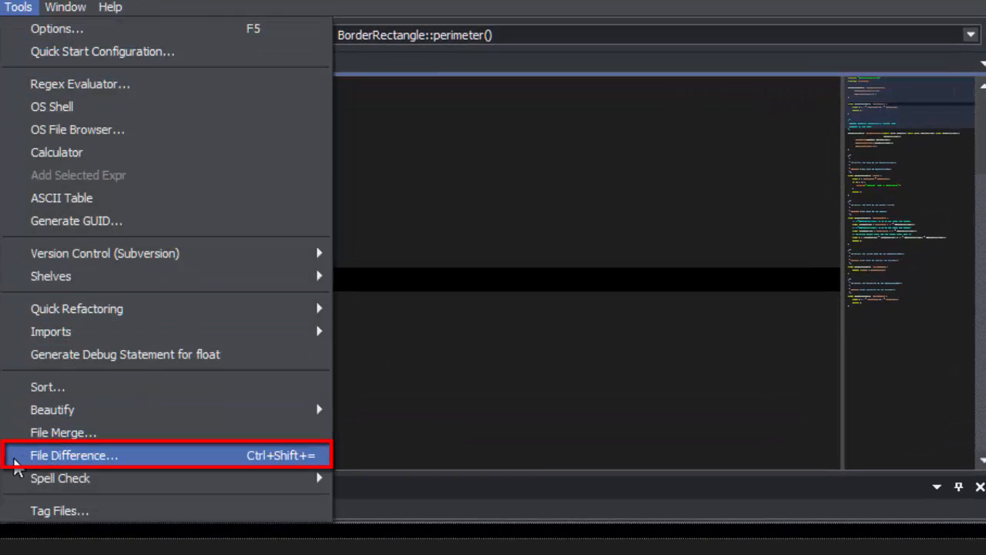
pyautogui.click(74, 454)
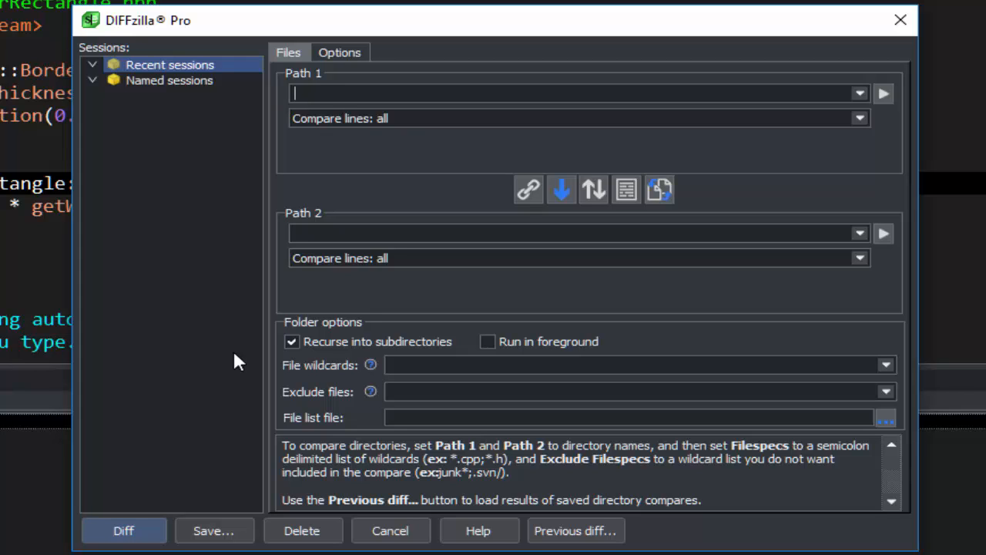
# Enter 'c:\src' as the start of the Path 1 comparison location
pyautogui.write('c')
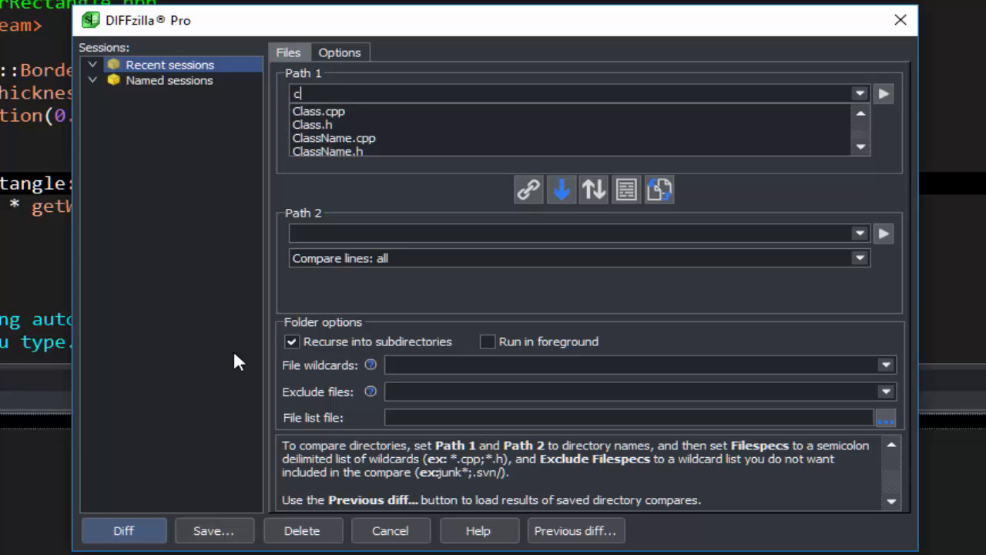
pyautogui.write(':\\src')
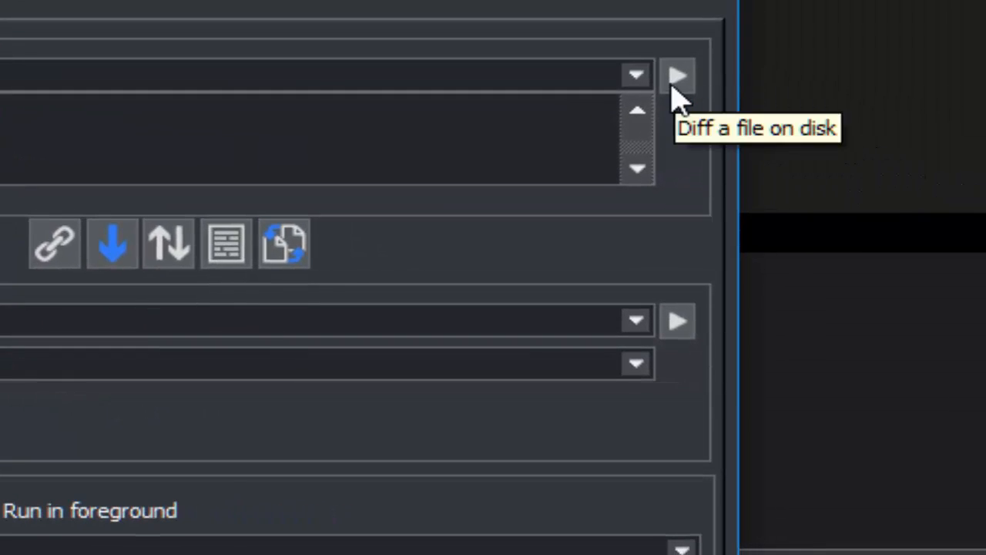
# Set Path 1 to the open BorderRectangle.cpp buffer, leaving Path 2 as C:\src\trunk2\
pyautogui.click(676, 76)
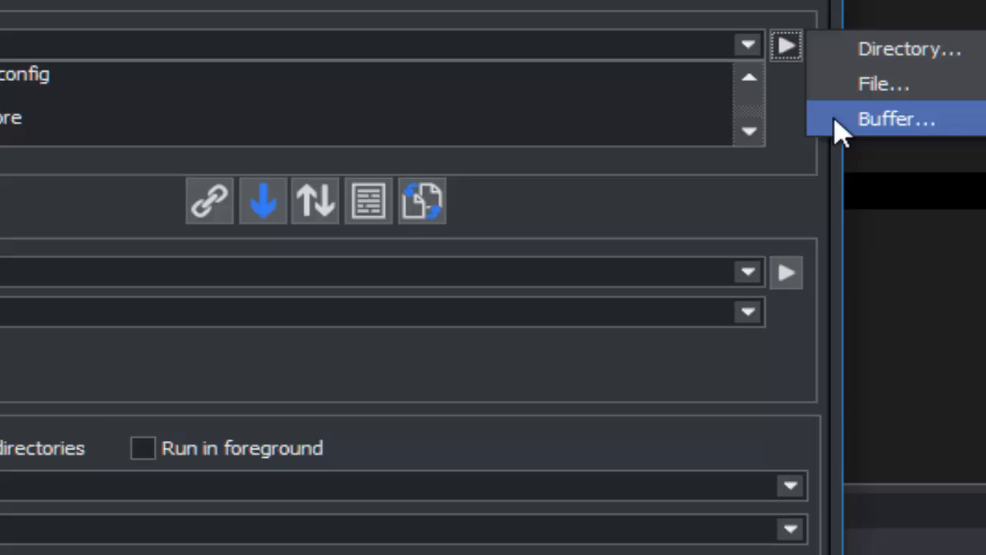
pyautogui.click(897, 119)
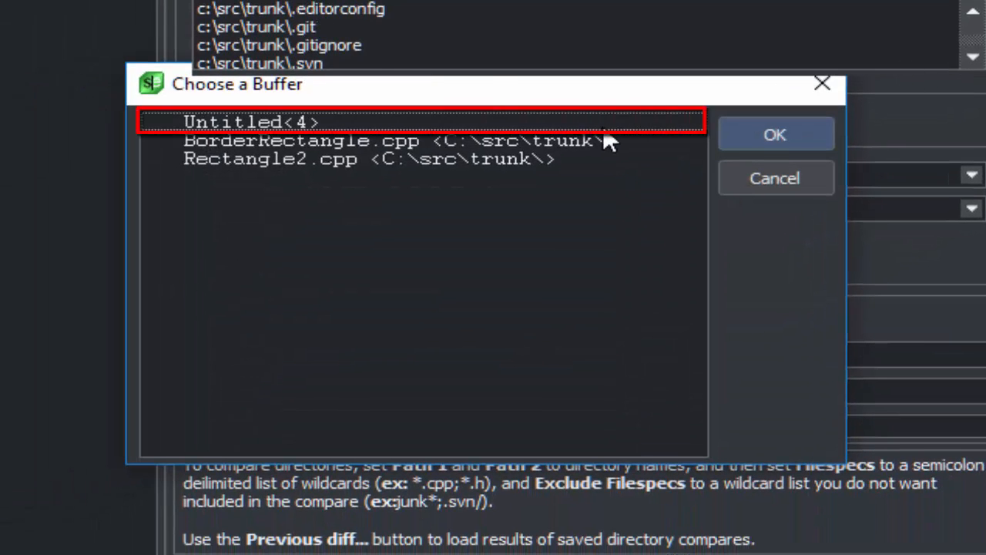
pyautogui.moveTo(633, 151)
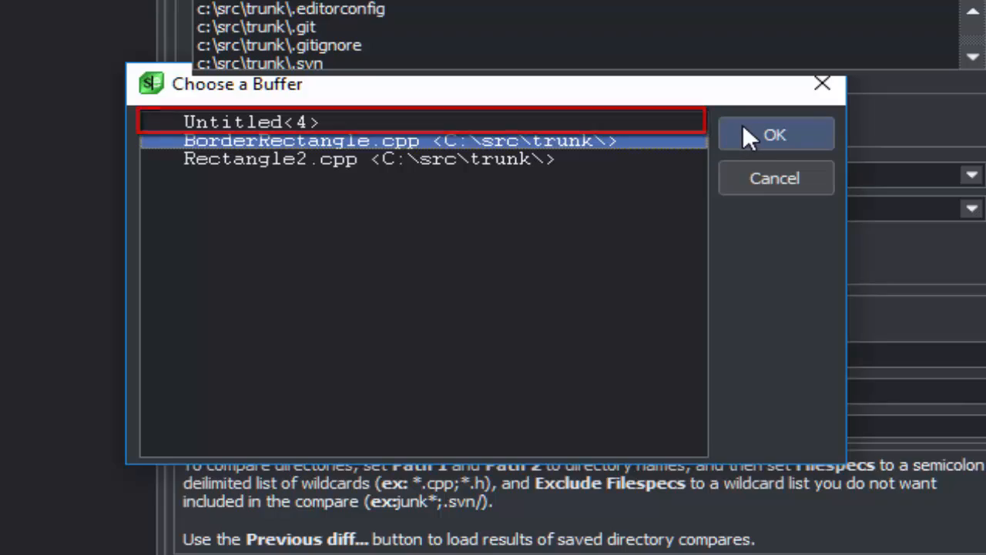
pyautogui.click(775, 134)
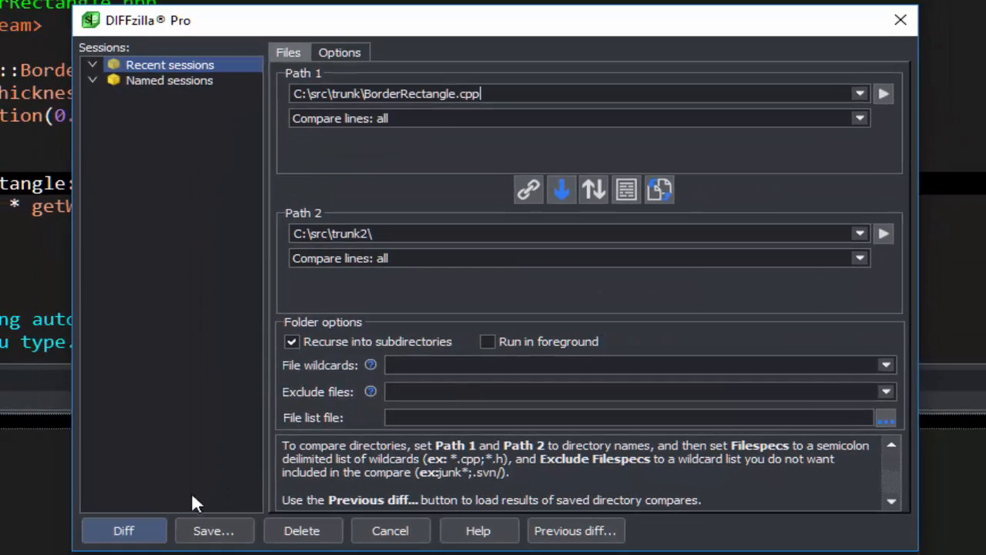
# Run the diff to show BorderRectangle.cpp against its trunk2 copy with differences highlighted
pyautogui.click(123, 530)
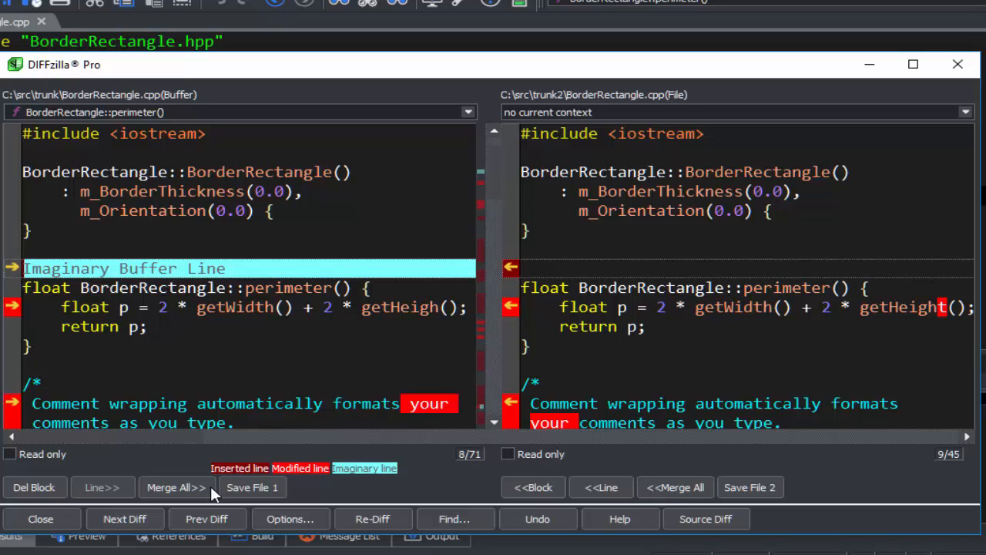
pyautogui.moveTo(247, 472)
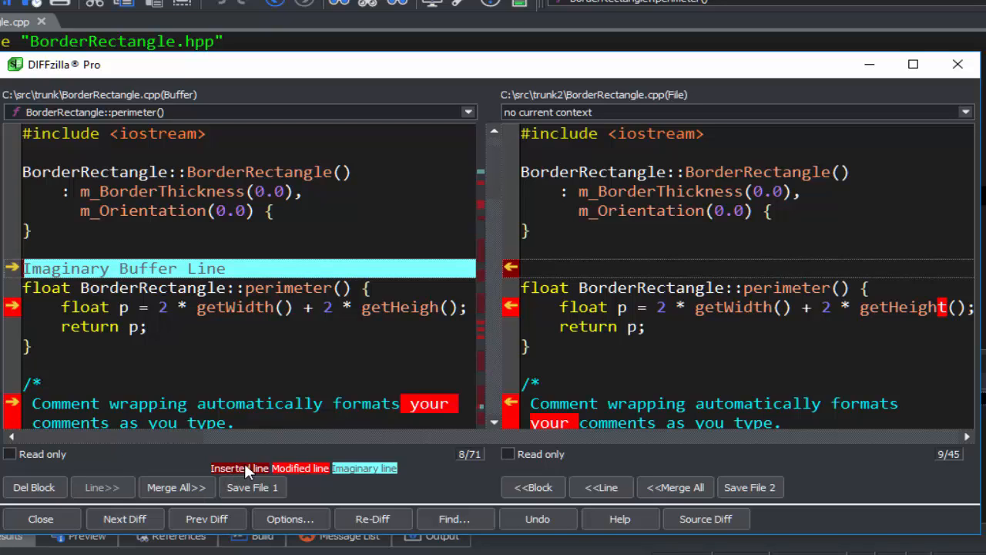